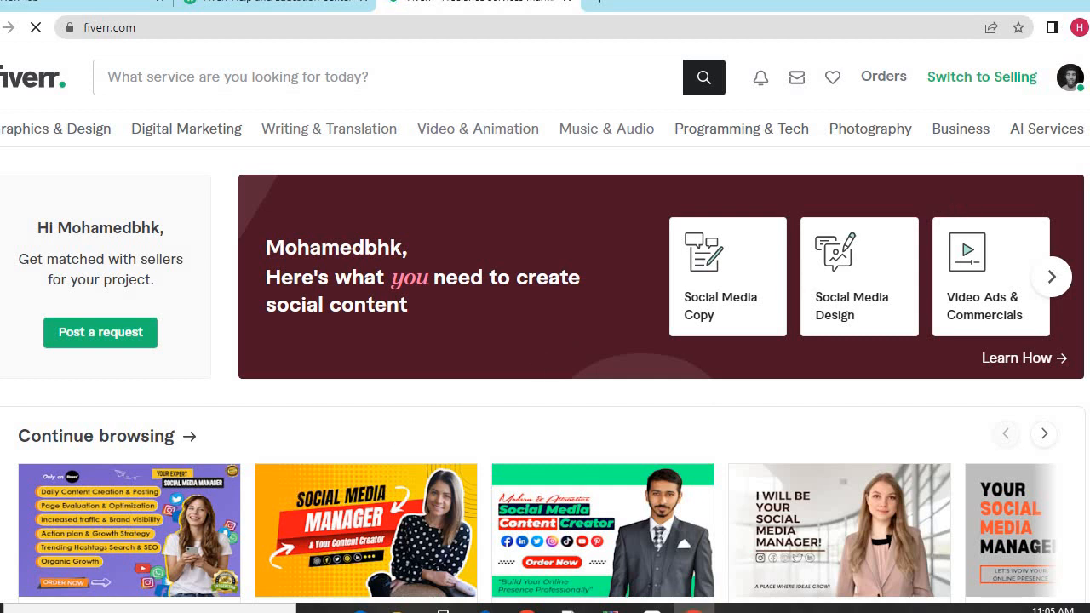
Scroll the homepage through the Continue browsing social media manager gigs and 'Because you saved' recommendations.
scroll("down", 3)
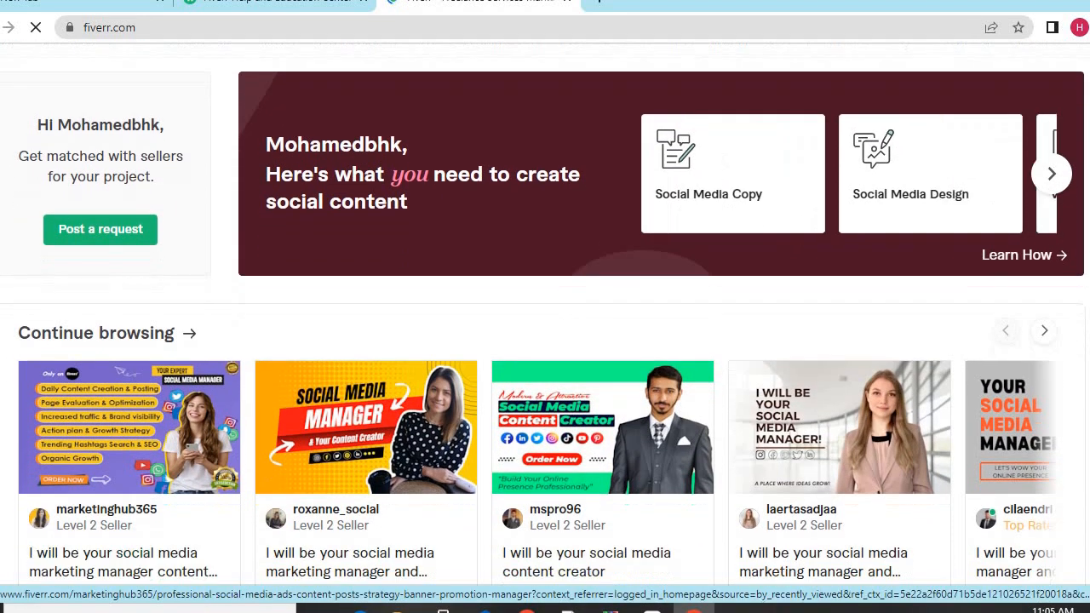
scroll("down", 3)
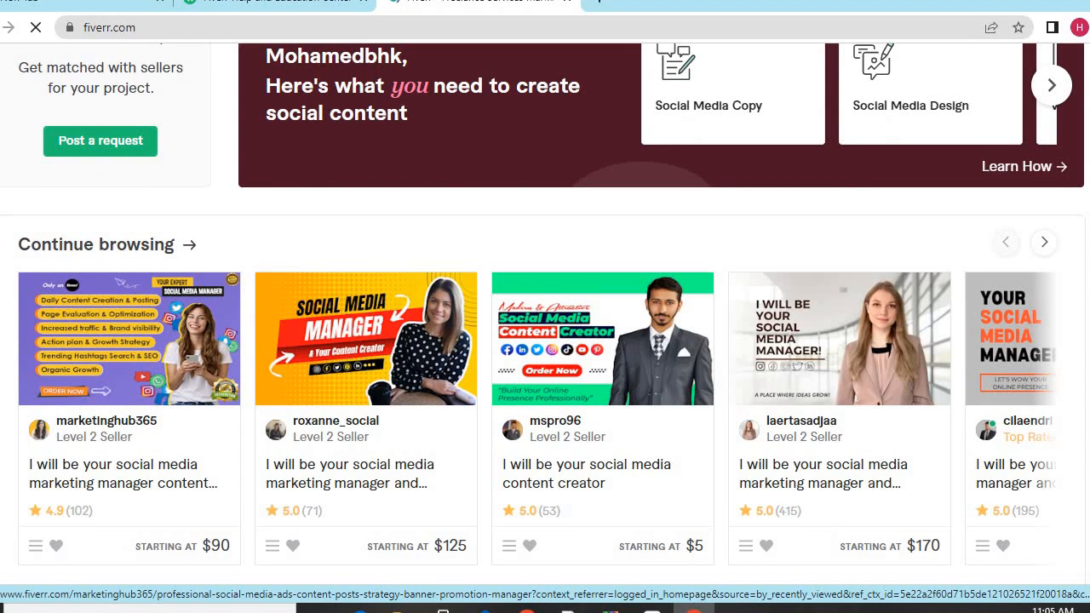
scroll("down", 3)
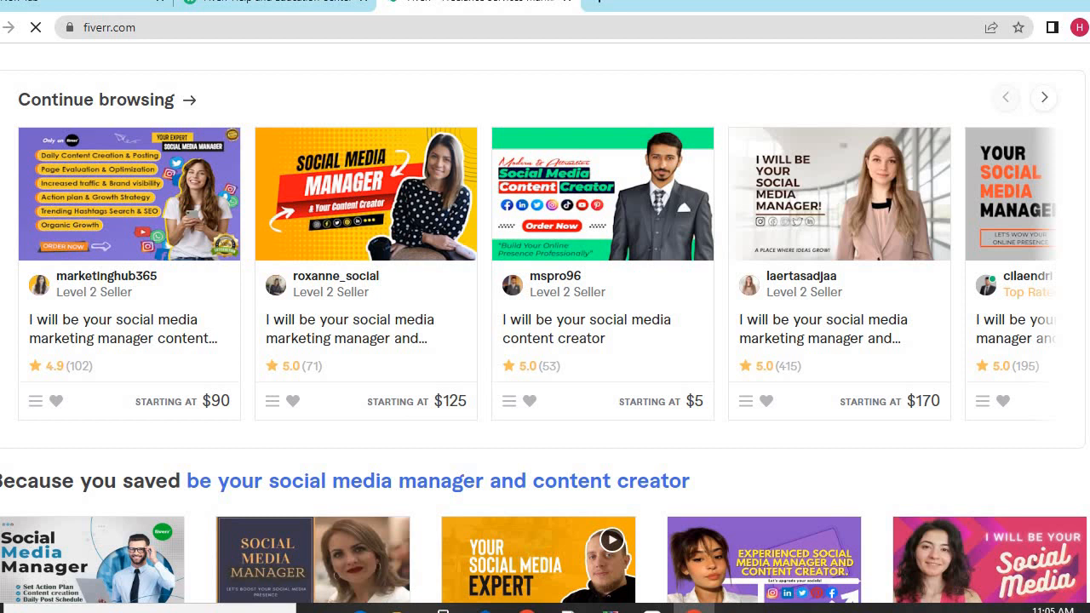
scroll("down", 3)
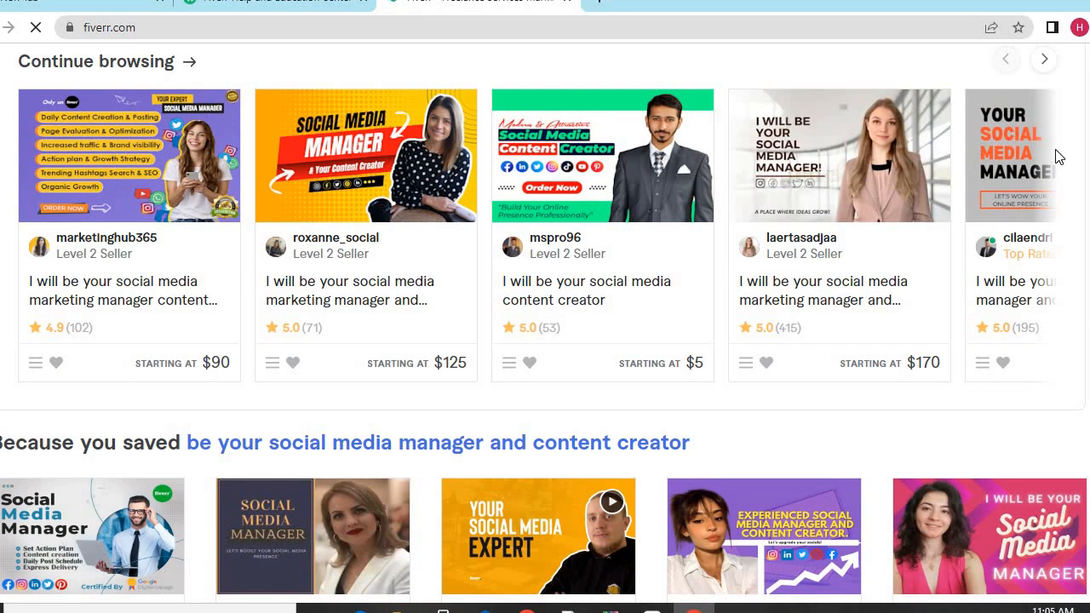
mouse_move(831, 136)
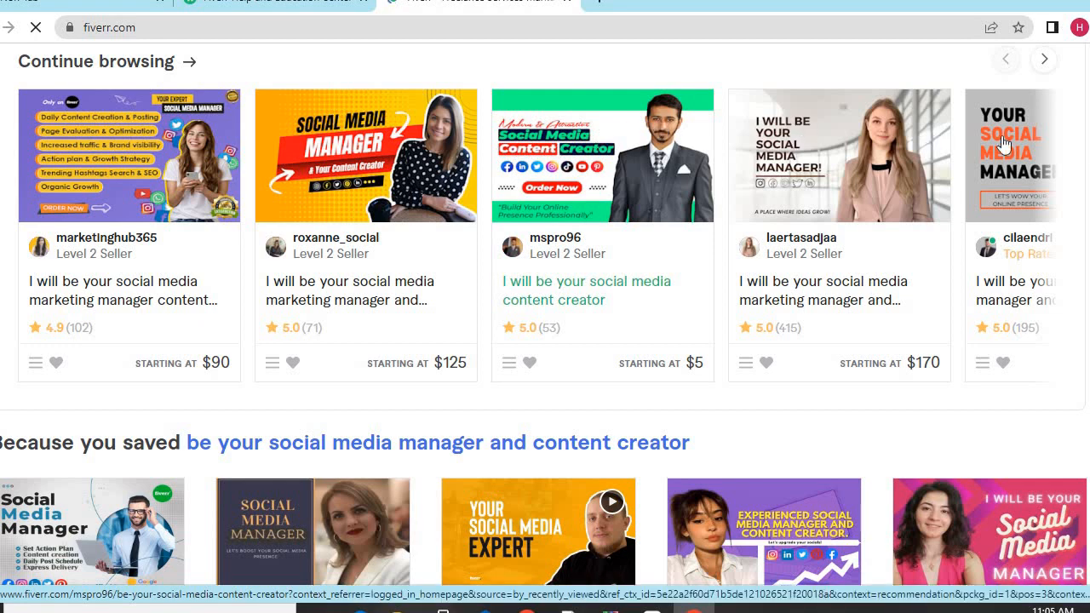
scroll("down", 3)
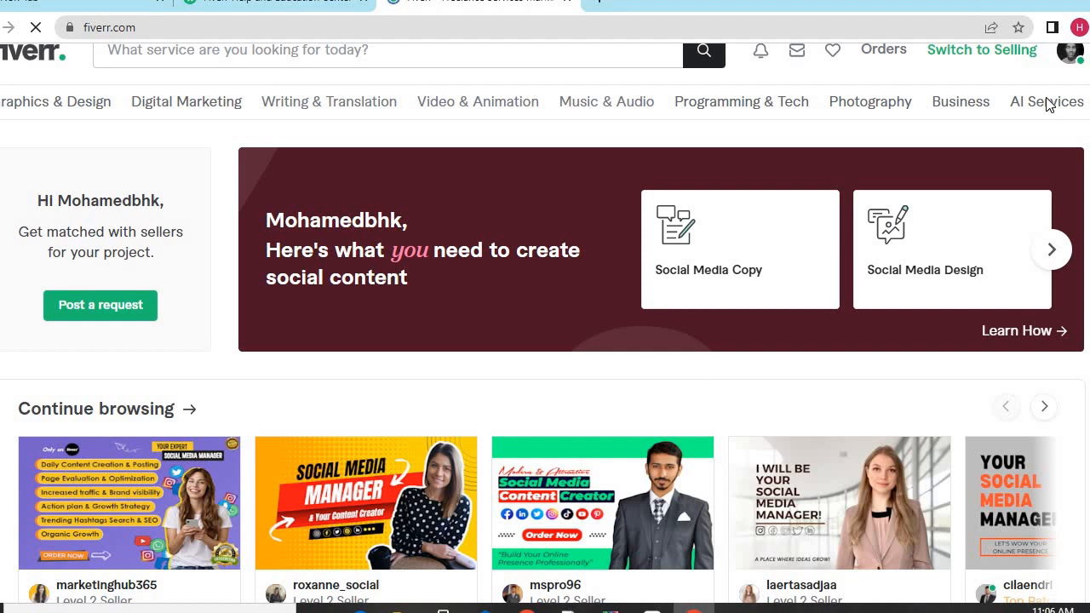
mouse_move(1048, 103)
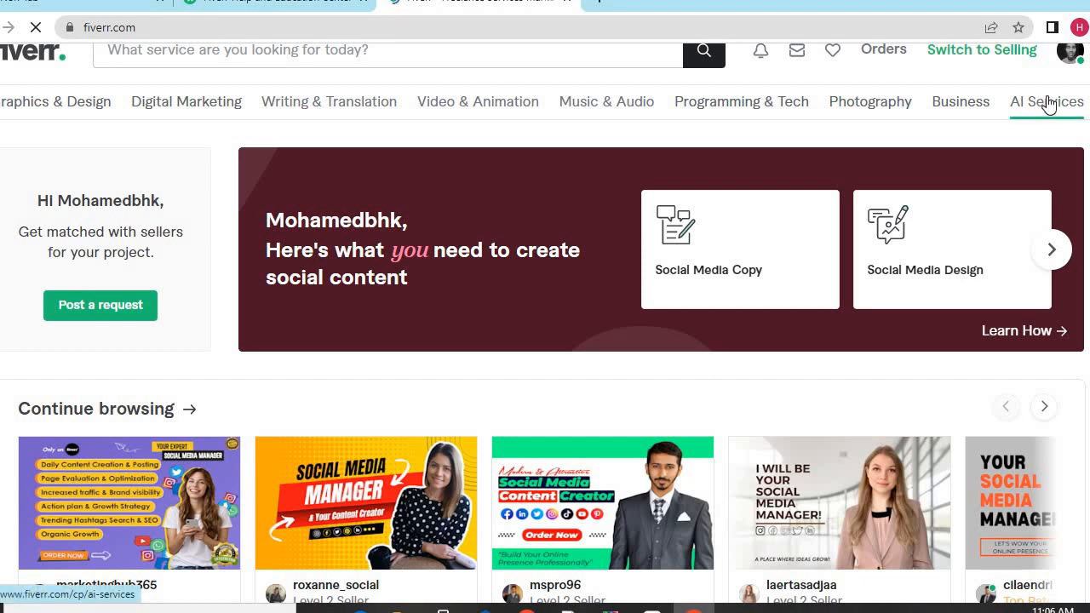
Select AI Services in the category bar to list Midjourney, DALL-E and ChatGPT services.
left_click(1046, 101)
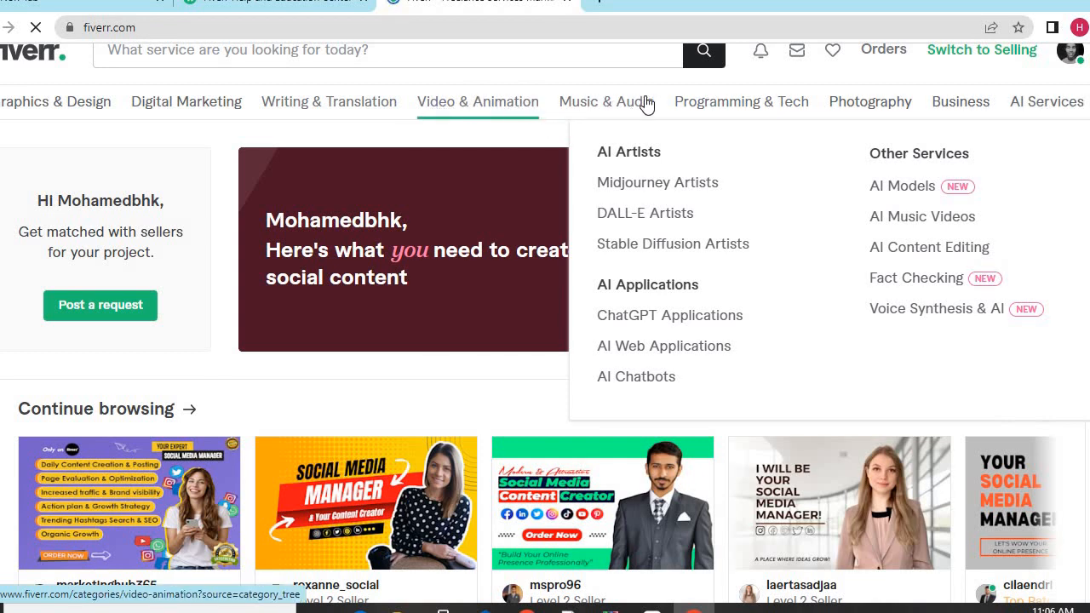
mouse_move(727, 105)
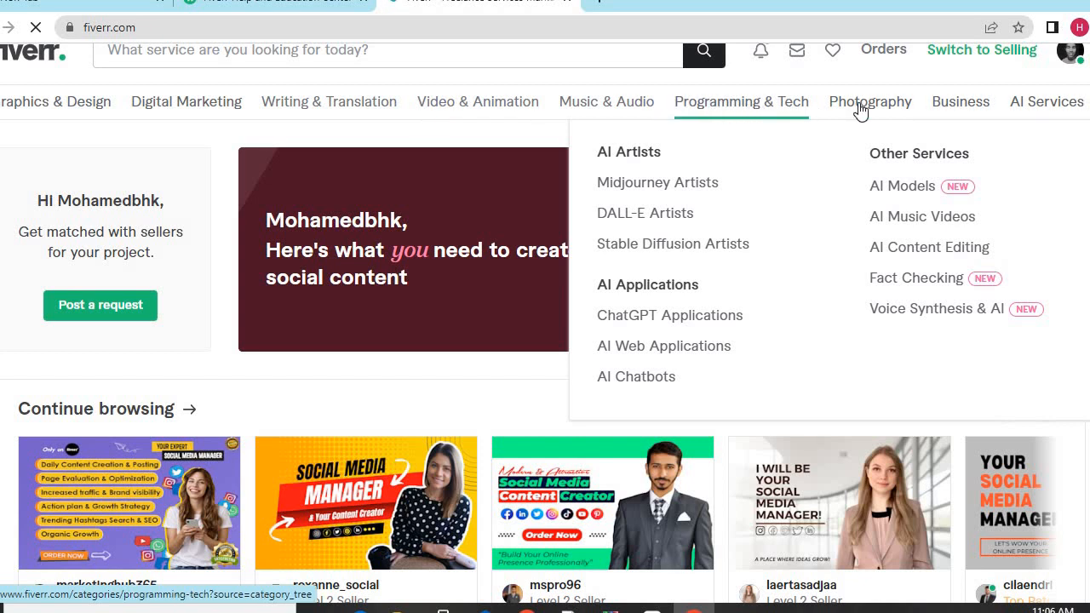
mouse_move(871, 111)
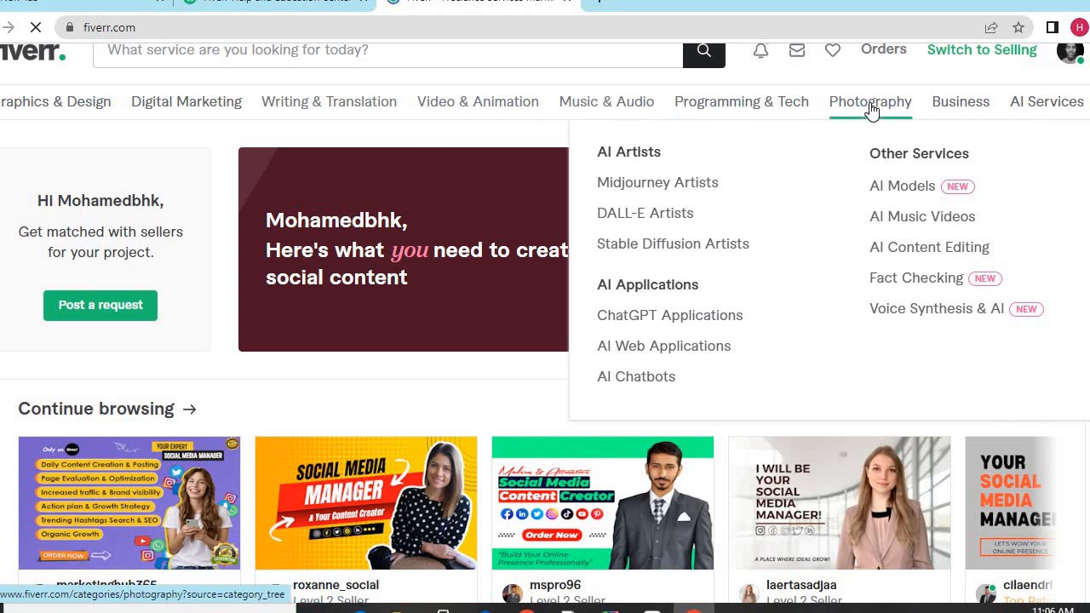
mouse_move(318, 102)
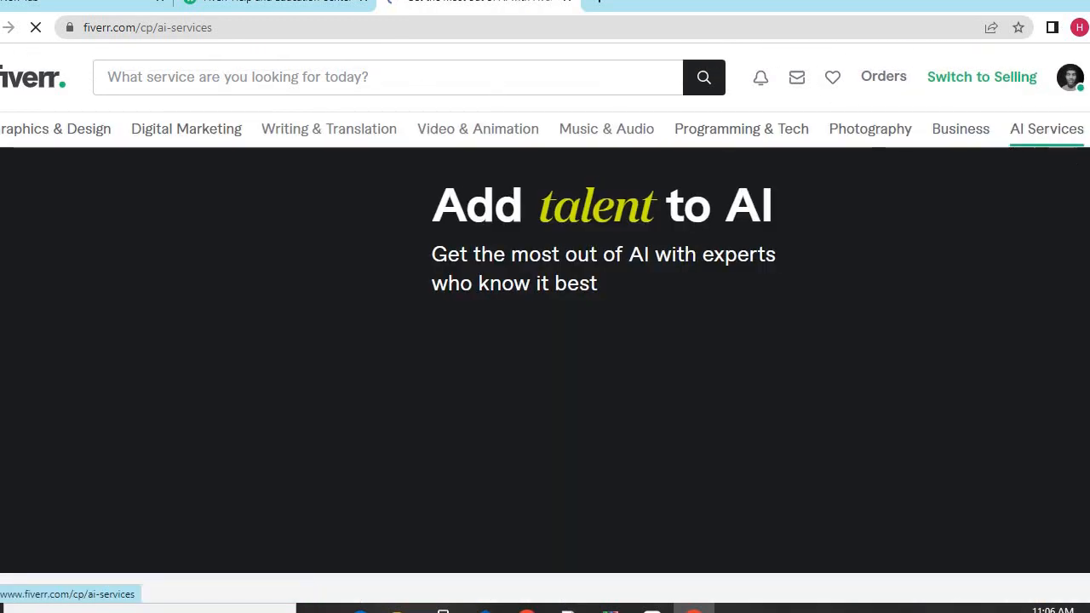
scroll("down", 3)
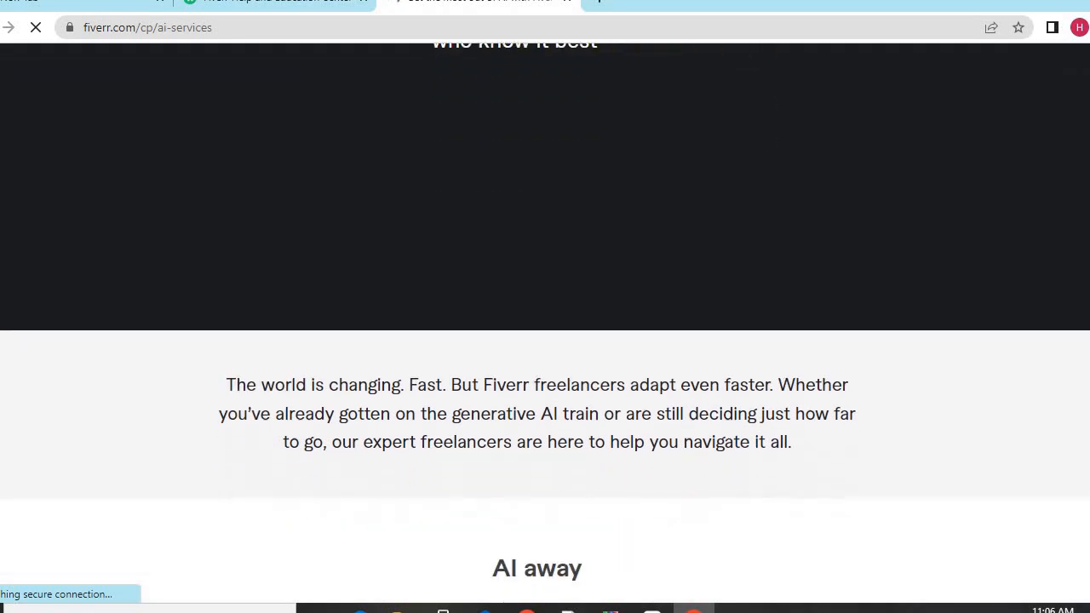
scroll("down", 3)
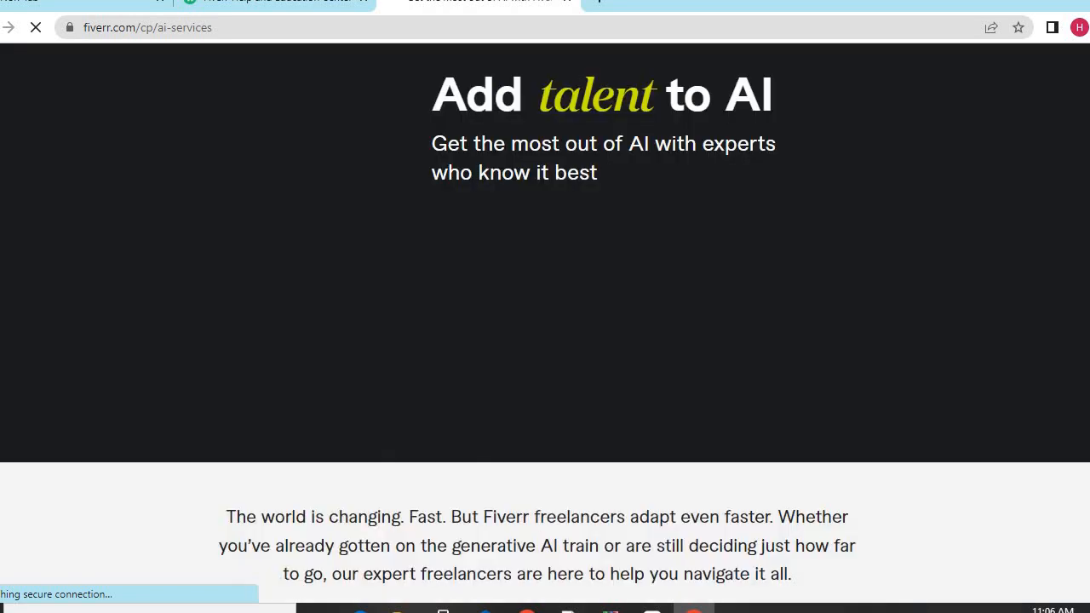
scroll("down", 3)
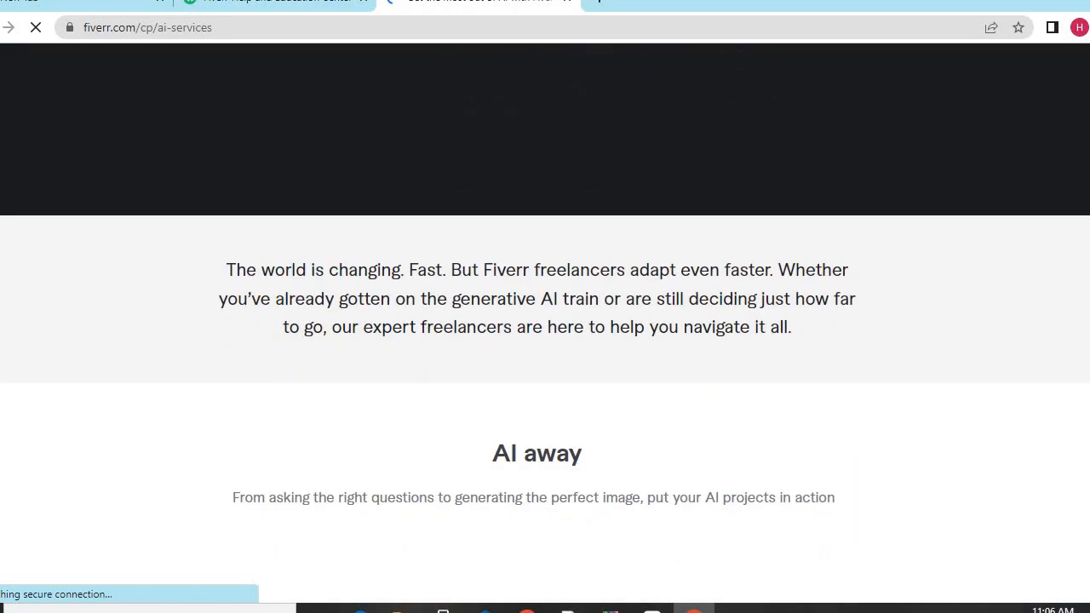
scroll("down", 3)
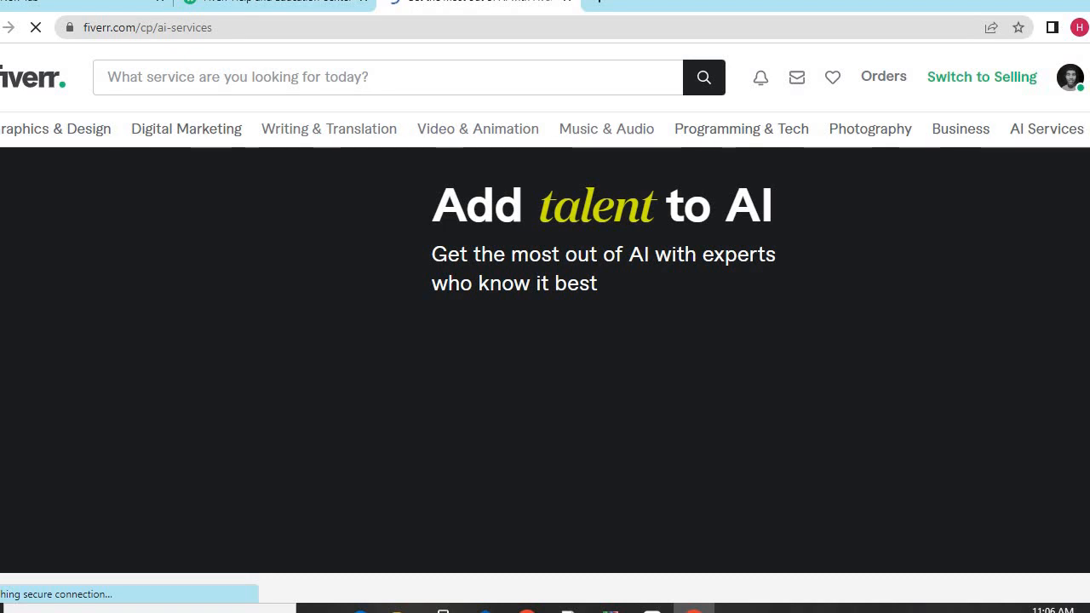
scroll("down", 3)
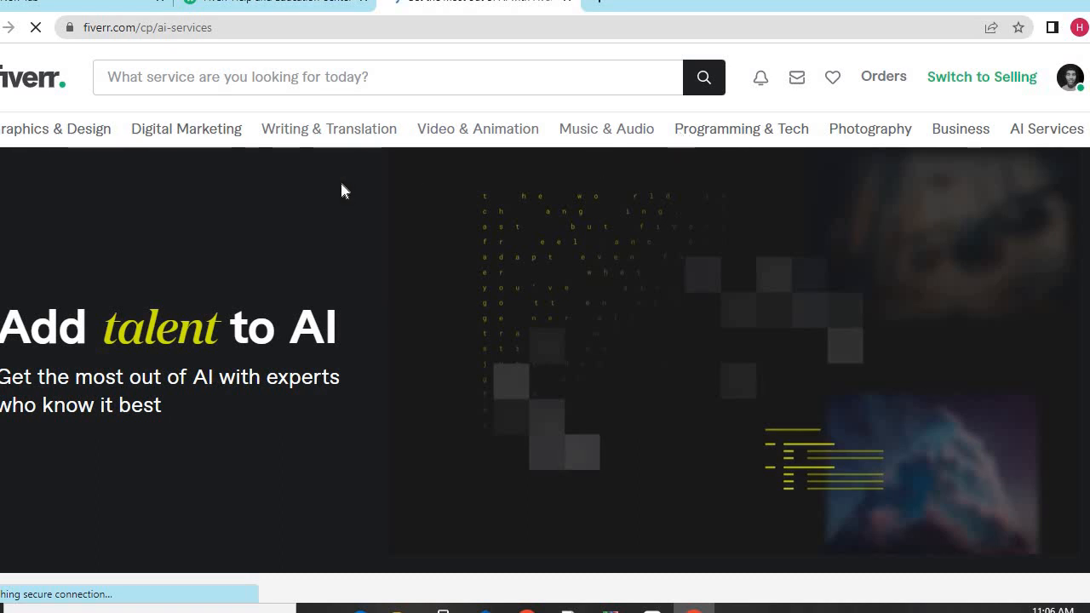
mouse_move(180, 128)
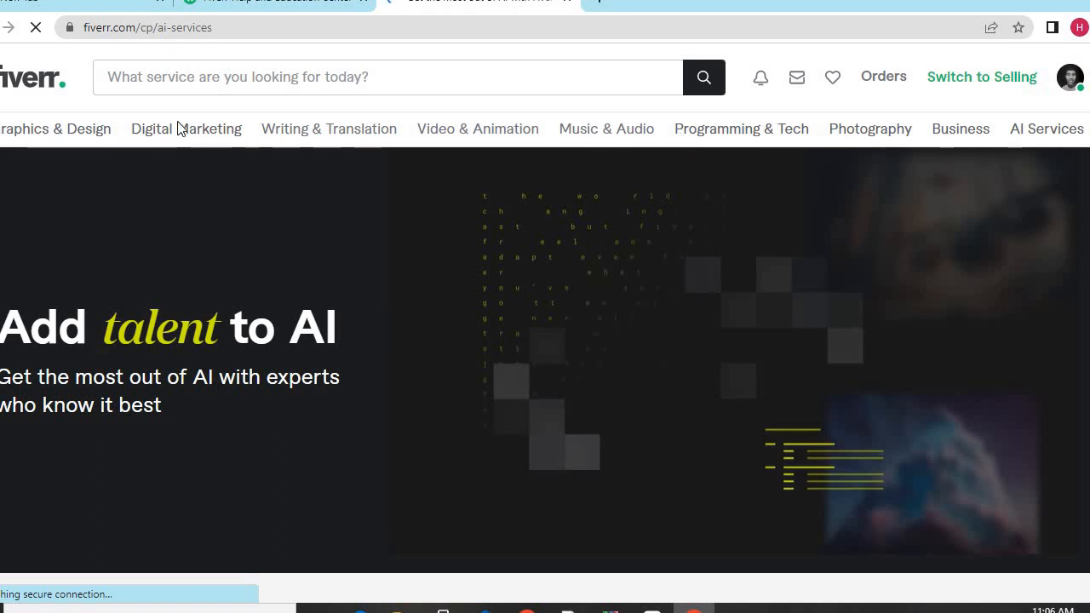